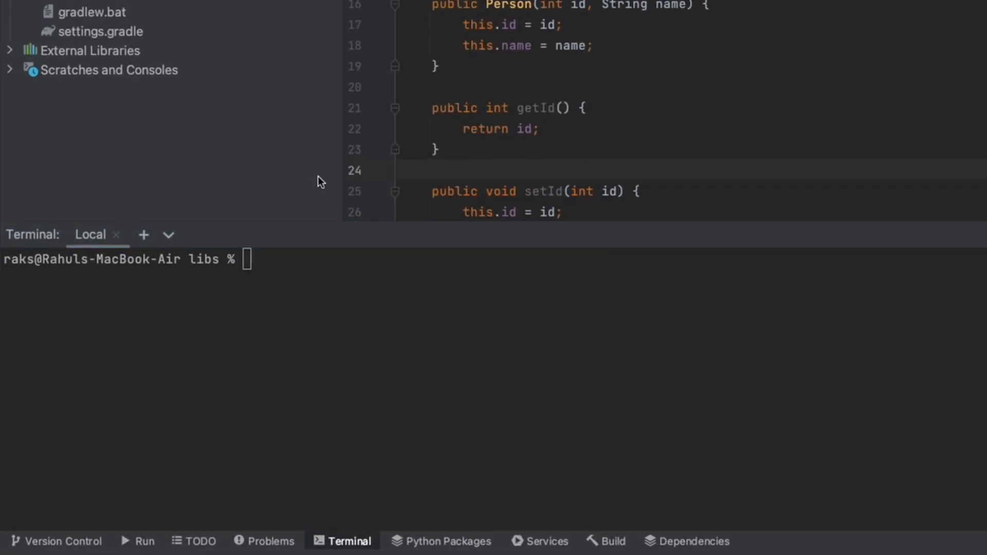
Step: Enter java -jar jar-test-1.0-SNAPSHOT.jar in the terminal at build/libs
{"action": "type", "text": "java"}
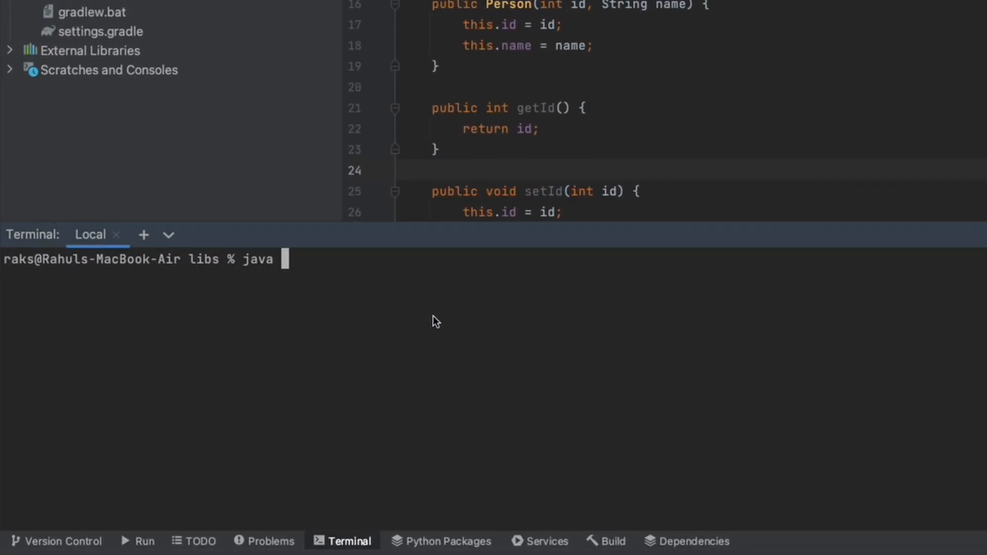
{"action": "type", "text": "-jar"}
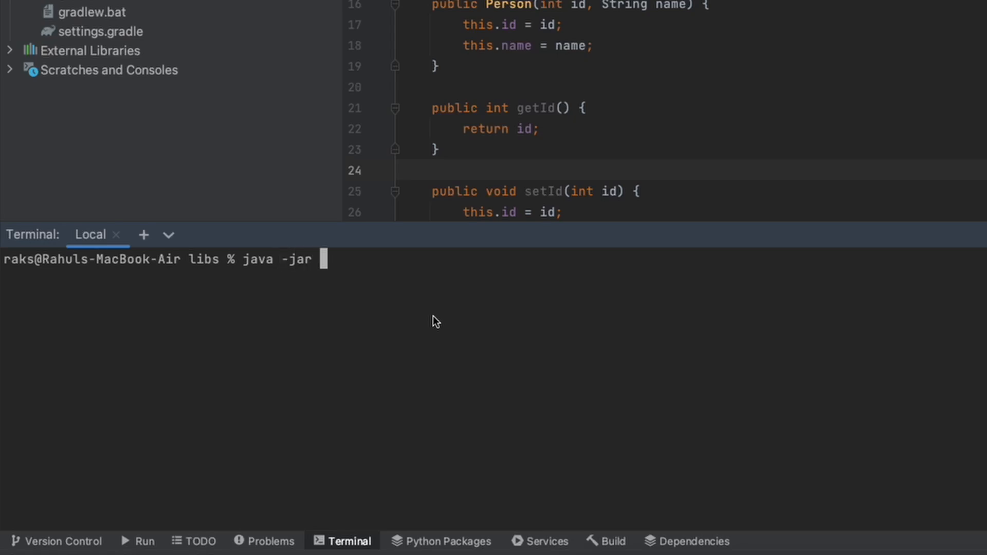
{"action": "type", "text": "jar-test-1.0-SNAPSHOT.jar"}
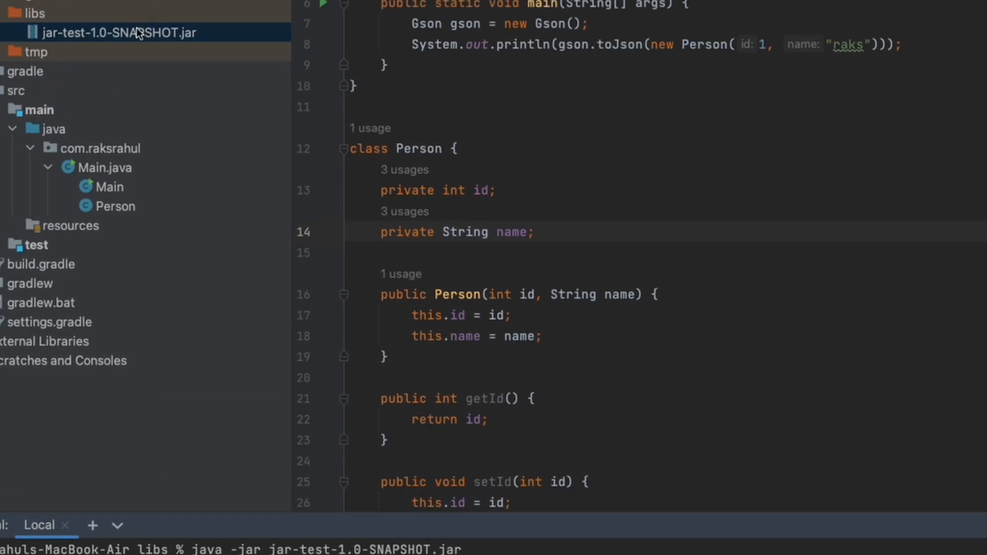
Step: Reveal the built jar in Finder and extract it with Archive Utility
{"action": "right_click", "coordinate": [119, 32]}
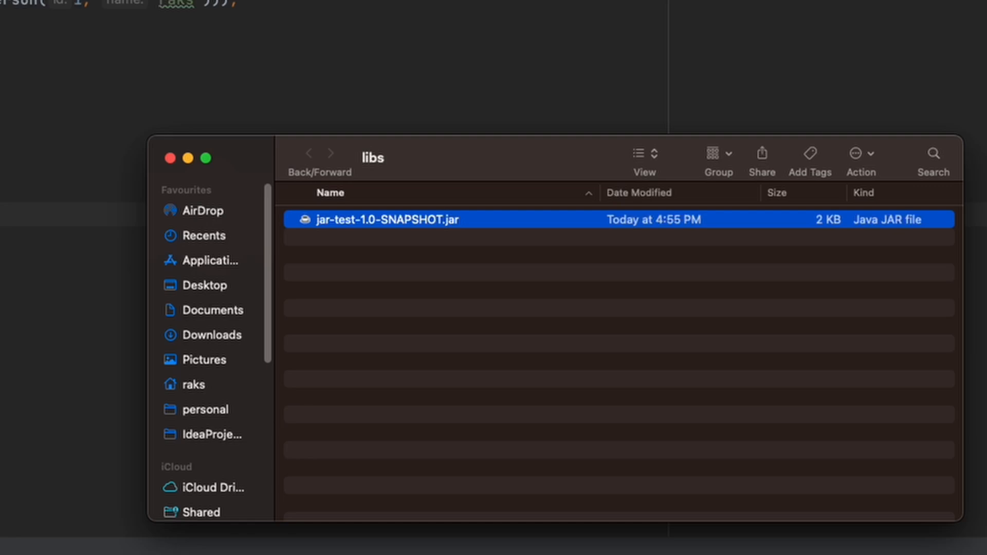
{"action": "right_click", "coordinate": [387, 219]}
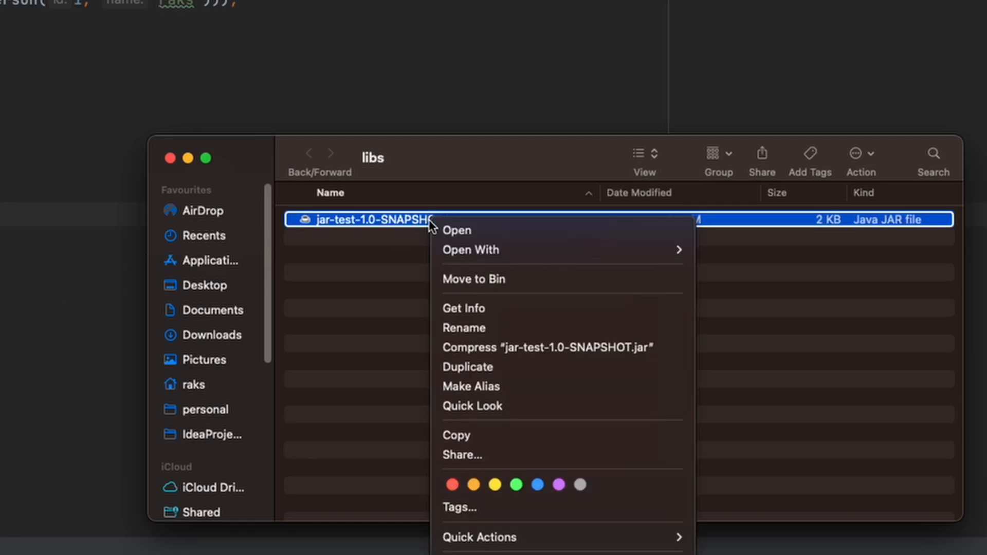
{"action": "mouse_move", "coordinate": [469, 248]}
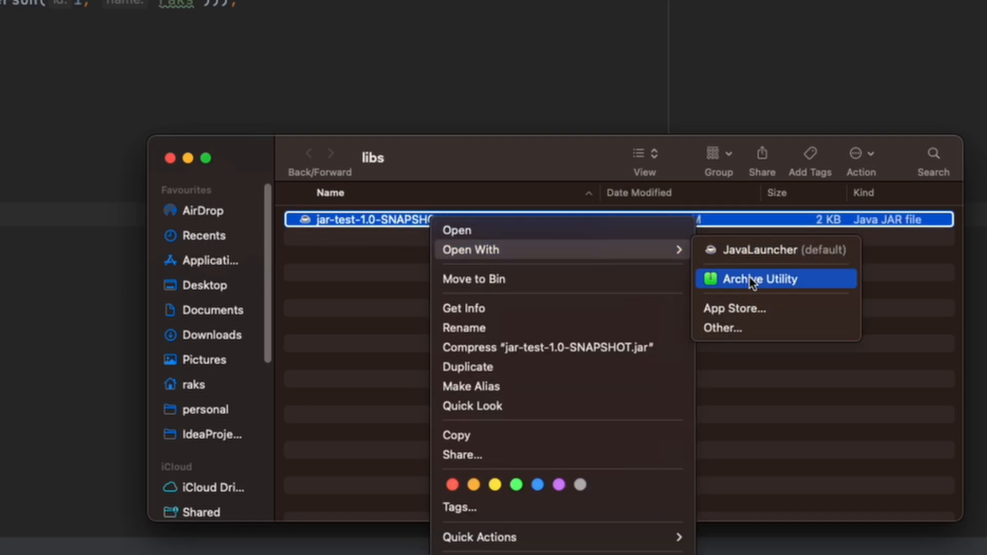
{"action": "left_click", "coordinate": [765, 279]}
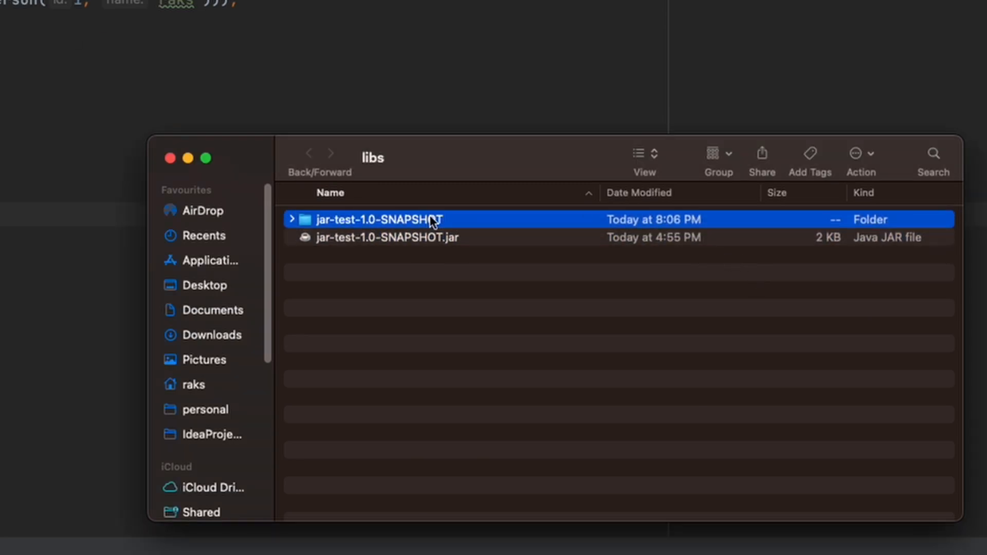
Step: Browse into the extracted jar-test-1.0-SNAPSHOT folder and its META-INF
{"action": "double_click", "coordinate": [372, 219]}
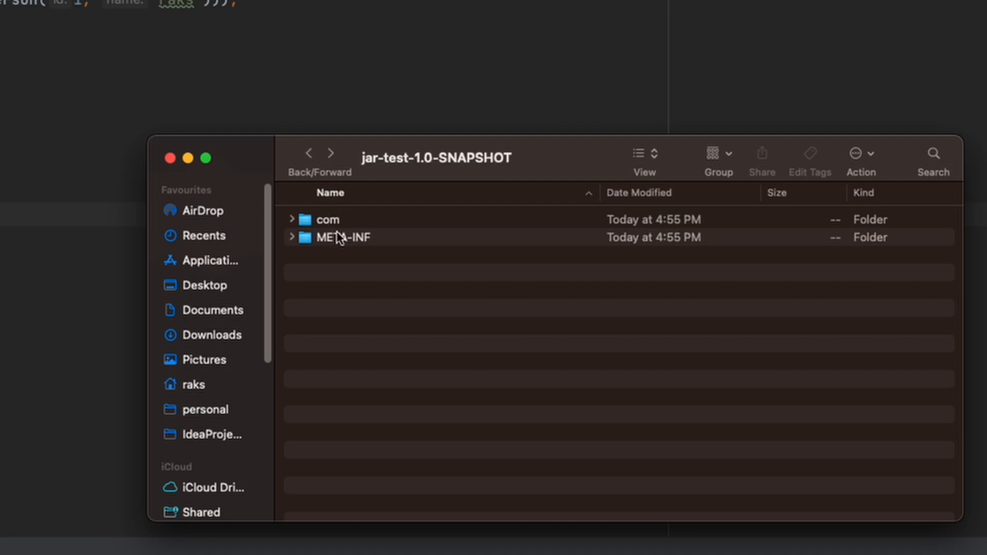
{"action": "double_click", "coordinate": [344, 237]}
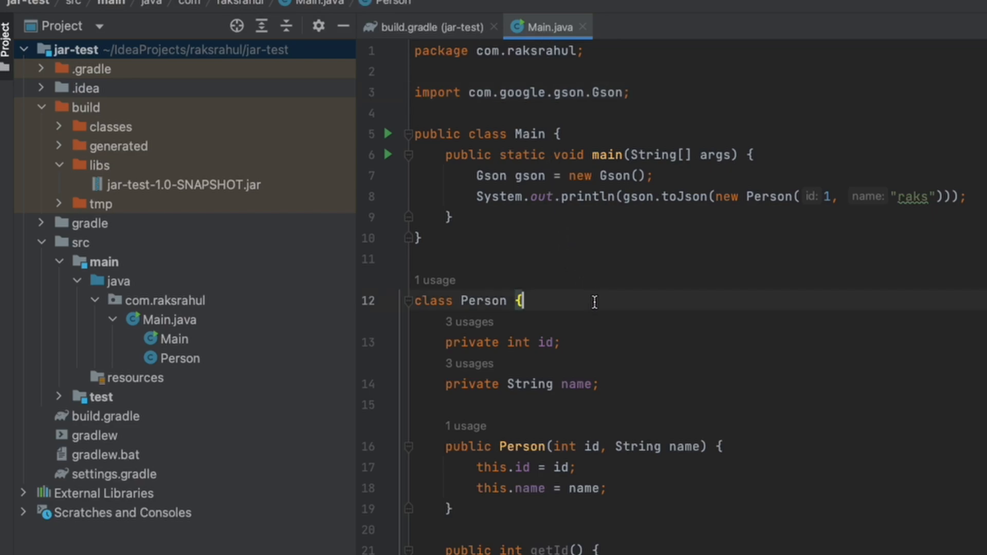
Step: Run Main.main() from the gutter, printing {"id":1,"name":"raks"}, then switch to build.gradle
{"action": "left_click", "coordinate": [389, 154]}
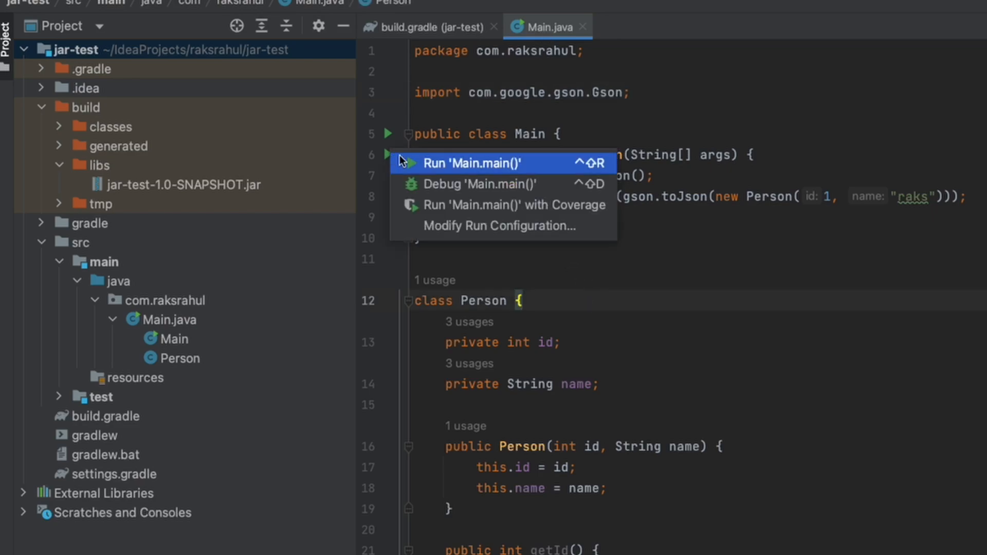
{"action": "left_click", "coordinate": [467, 163]}
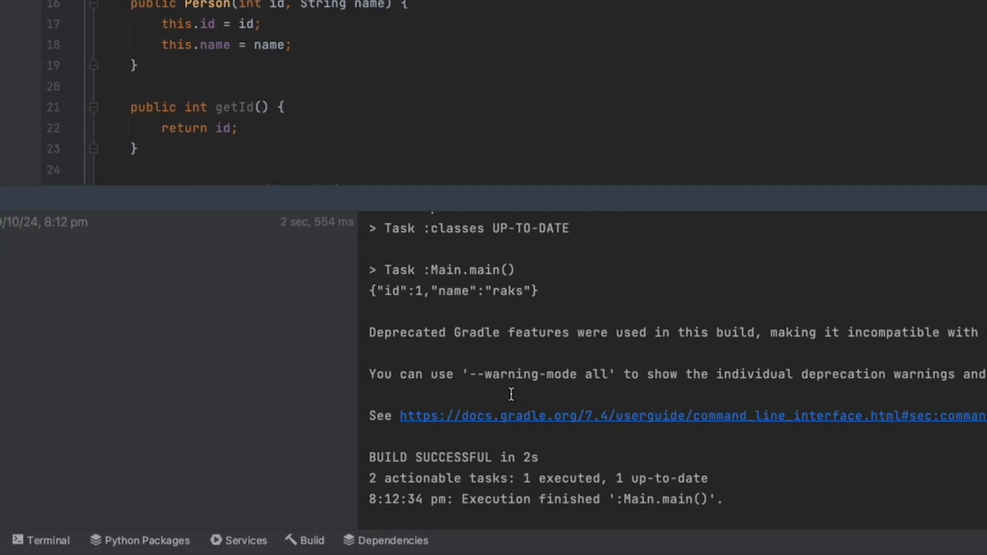
{"action": "double_click", "coordinate": [453, 291]}
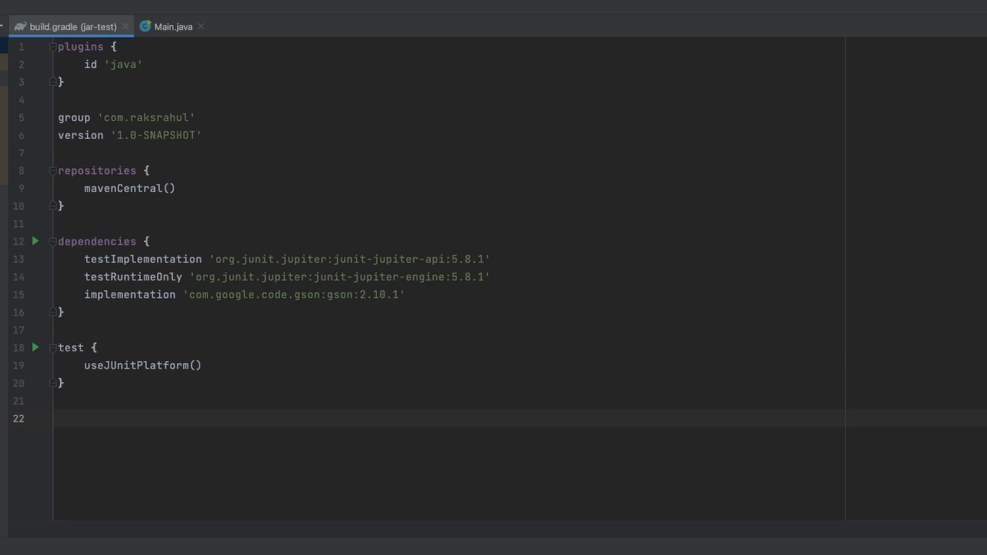
Step: Add a jar block whose manifest attributes set Main-Class to com.raksrahul.Main
{"action": "left_click", "coordinate": [151, 428]}
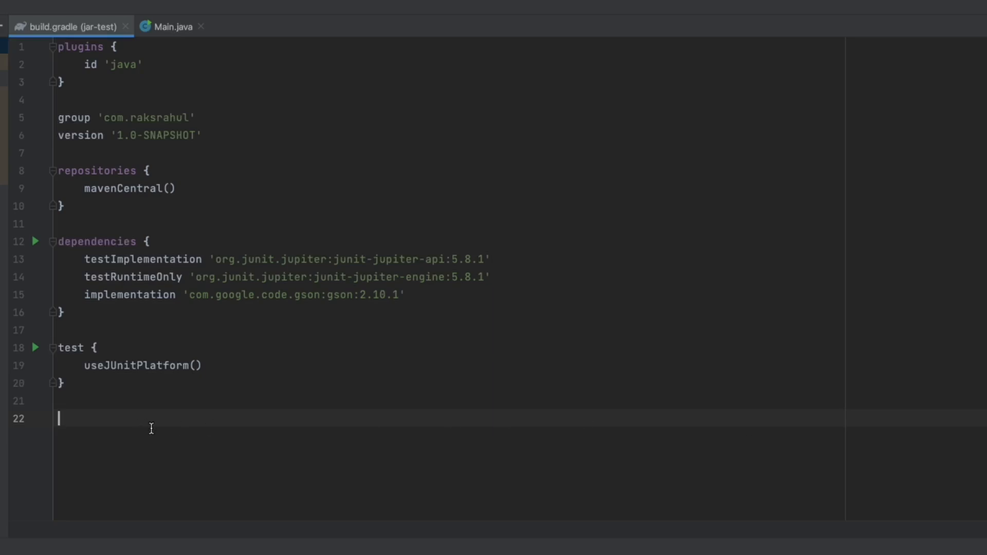
{"action": "type", "text": "jar {"}
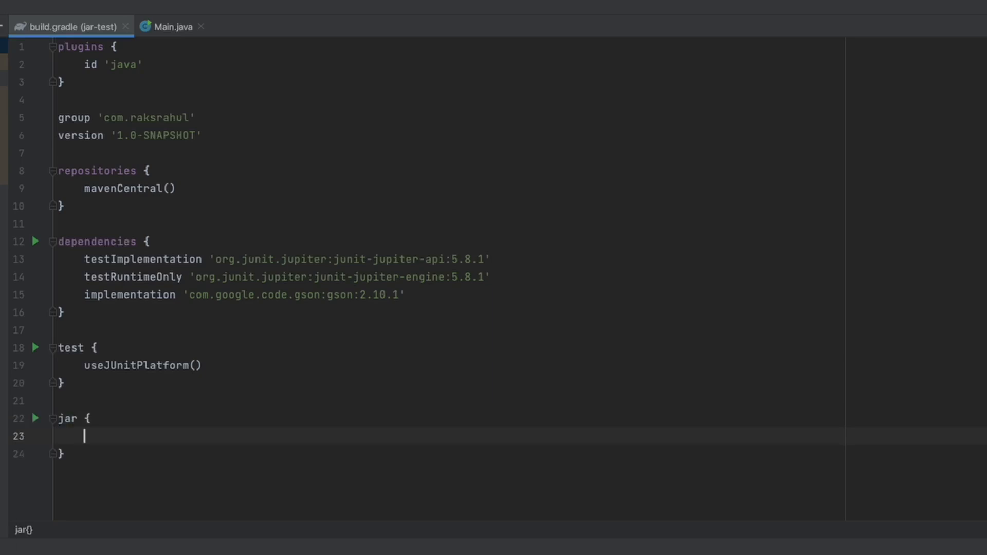
{"action": "mouse_move", "coordinate": [150, 428]}
{"action": "type", "text": "manifest {"}
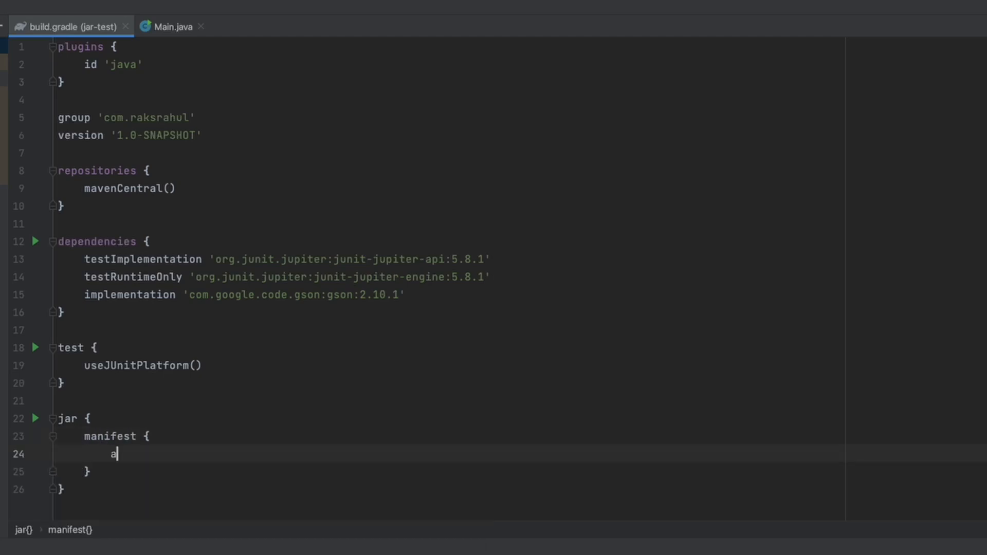
{"action": "type", "text": "ttributes("}
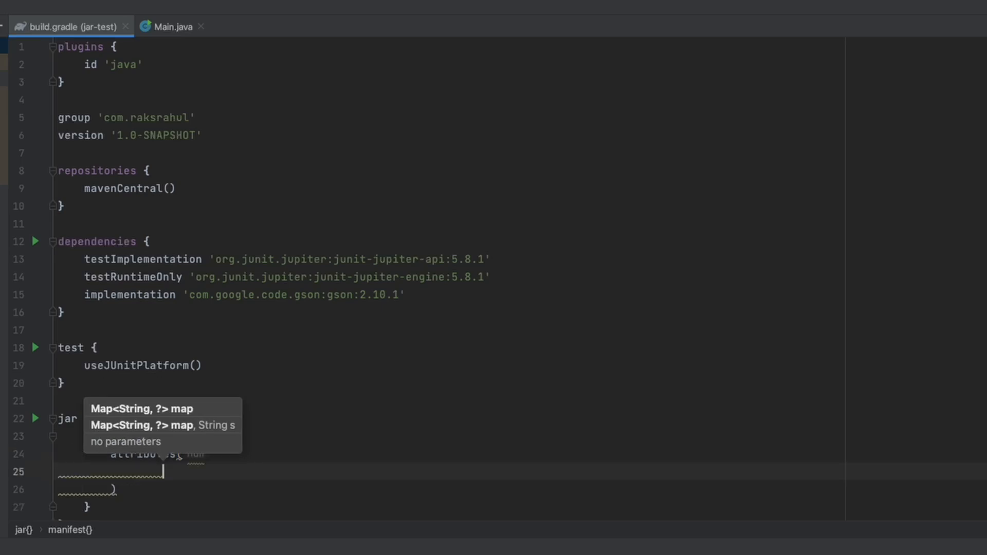
{"action": "type", "text": "'Main-Class':"}
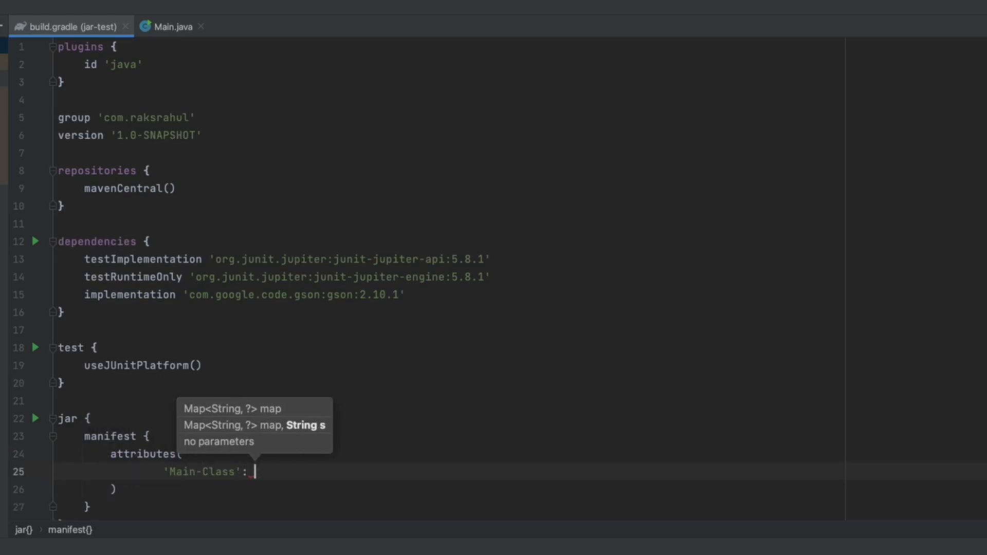
{"action": "type", "text": "'com.raksrahul.Main"}
{"action": "type", "text": "java -jar jar-test-1.0-SNAPSHOT.jar"}
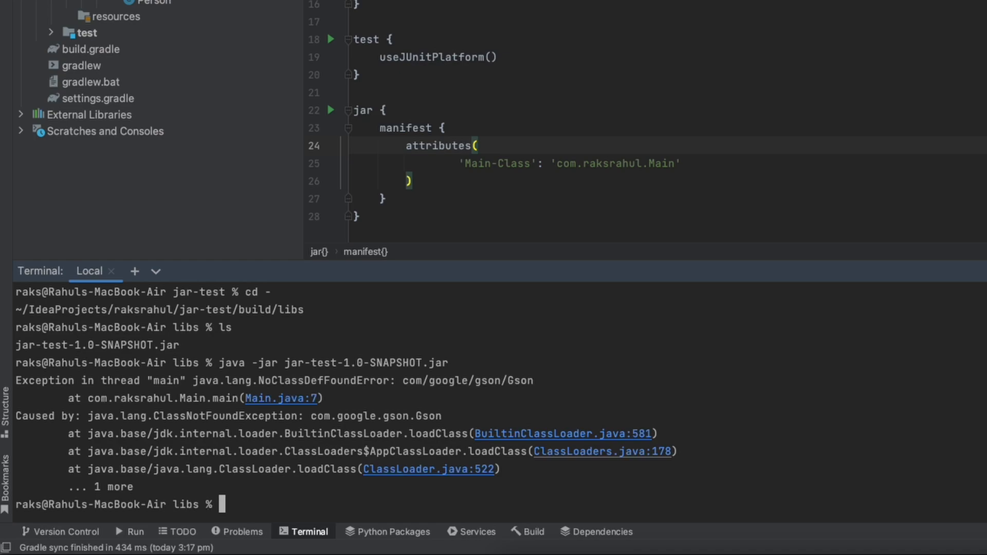
{"action": "mouse_move", "coordinate": [496, 209]}
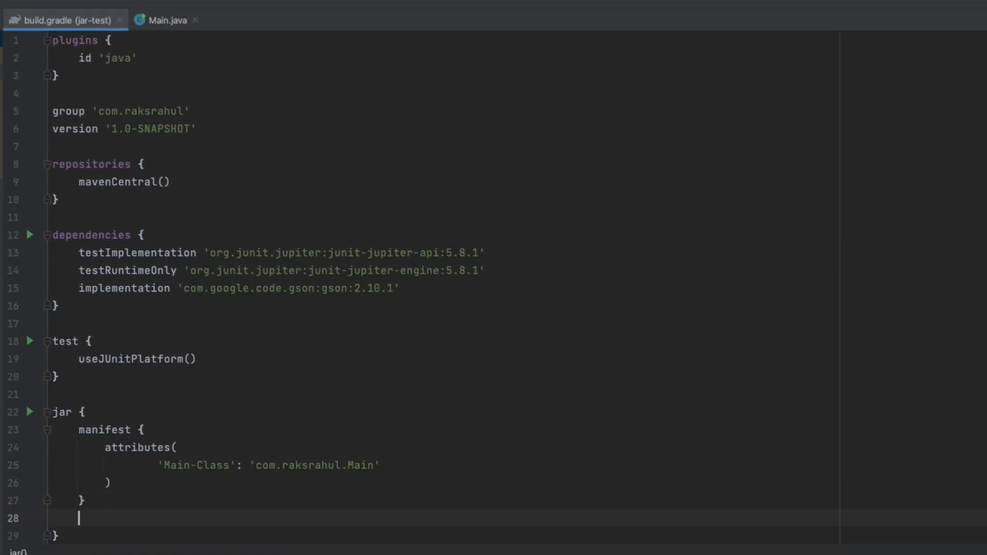
Step: Bundle runtimeClasspath via from { ... zipTree }, rebuild with ./gradlew and run the jar with java -jar
{"action": "type", "text": "from {"}
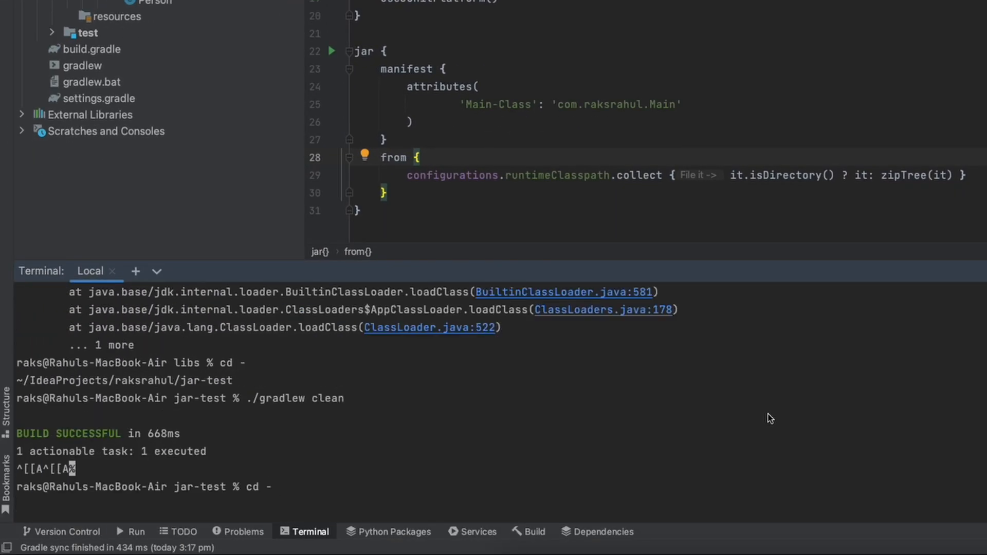
{"action": "type", "text": "./gradlew"}
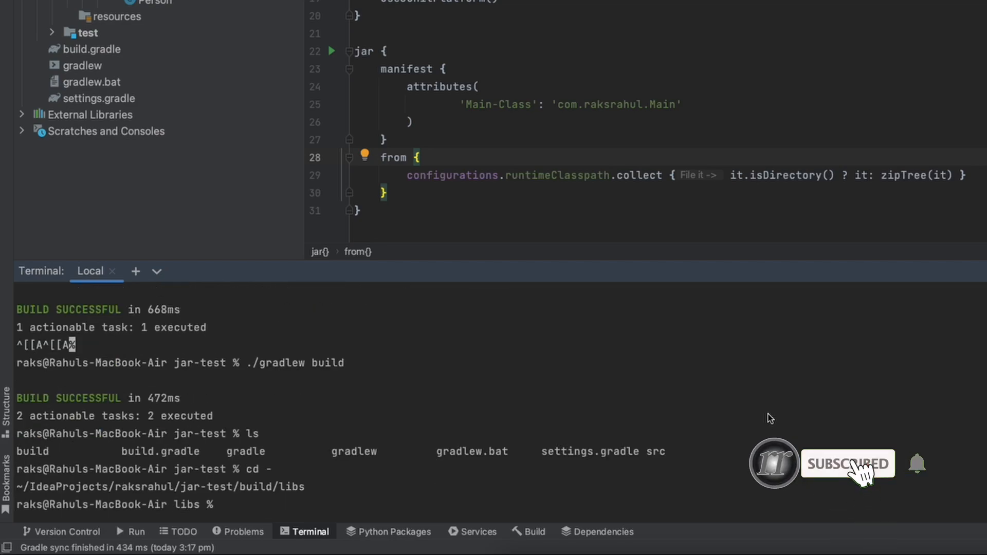
{"action": "type", "text": "java -jar"}
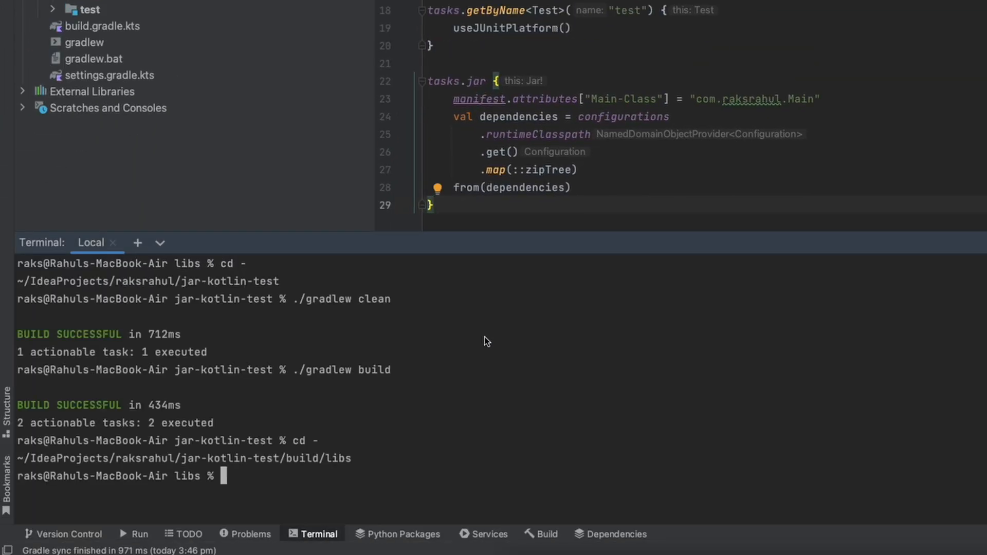
Step: Start the java -jar command in jar-kotlin-test's build/libs terminal
{"action": "type", "text": "ja"}
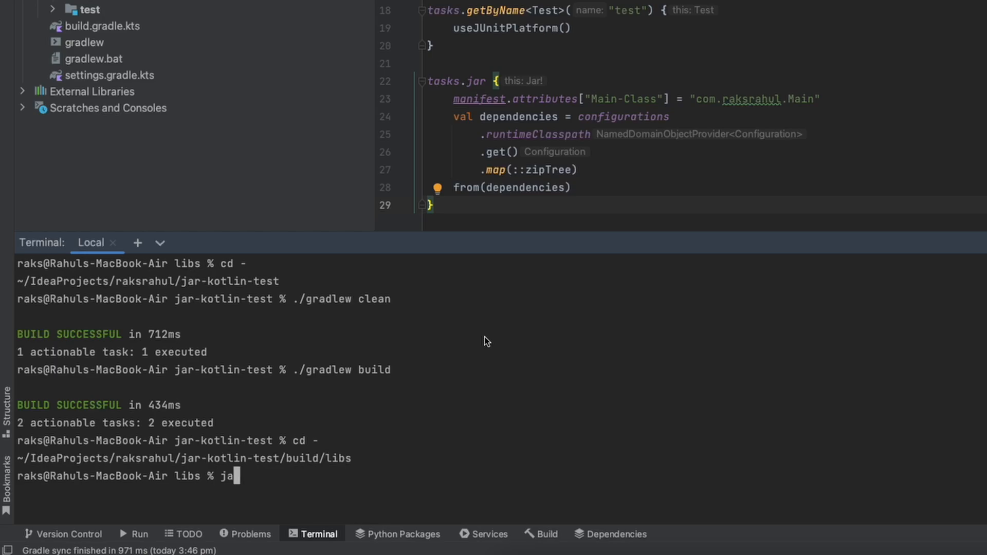